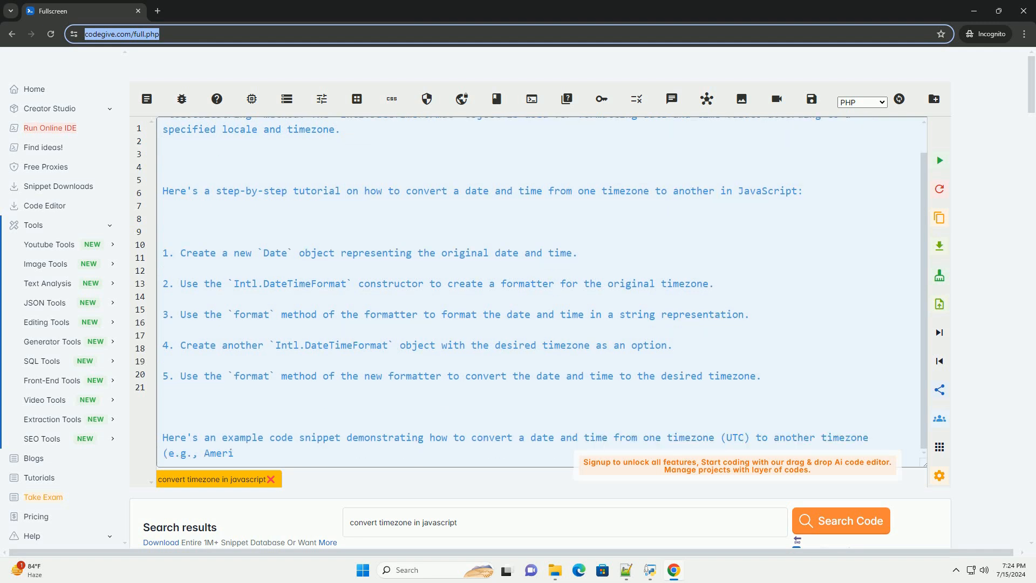
pyautogui.scroll(-3)
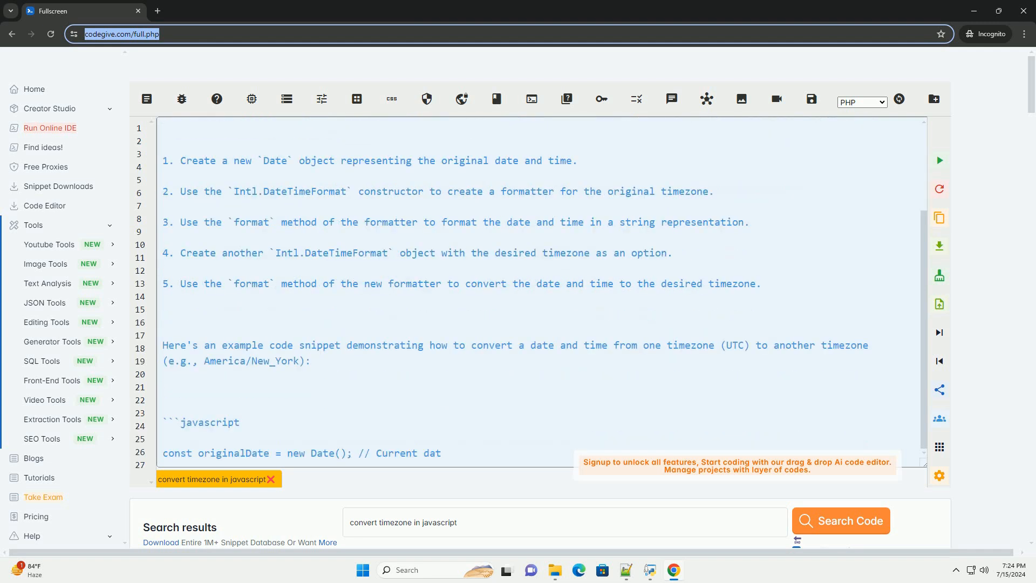
pyautogui.scroll(-3)
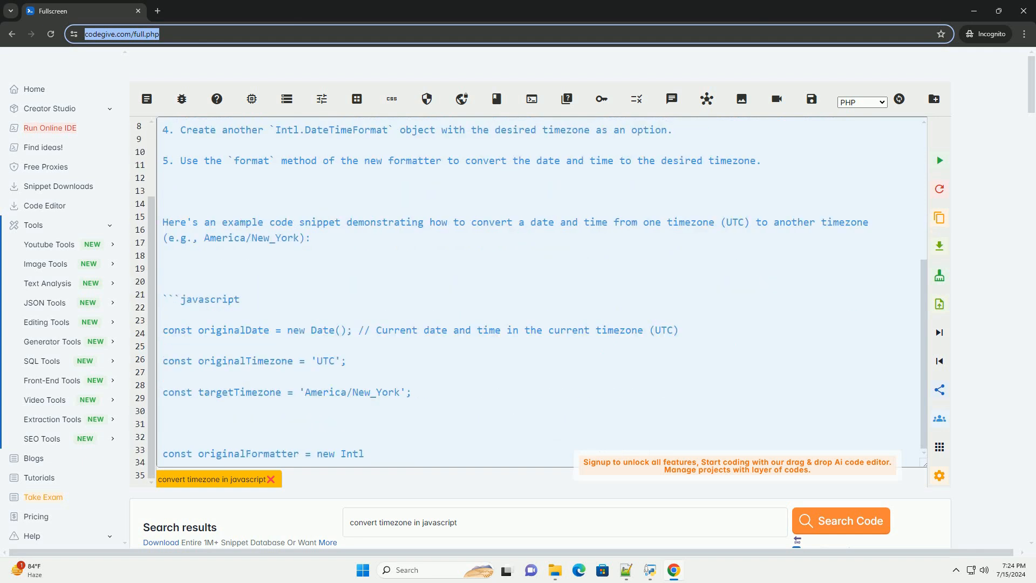
pyautogui.scroll(-3)
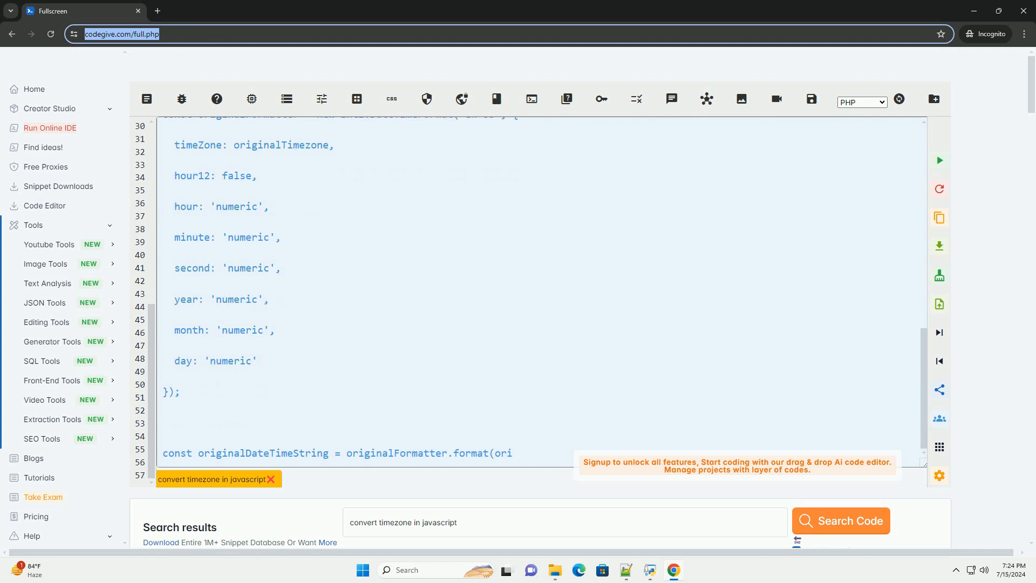
pyautogui.scroll(-3)
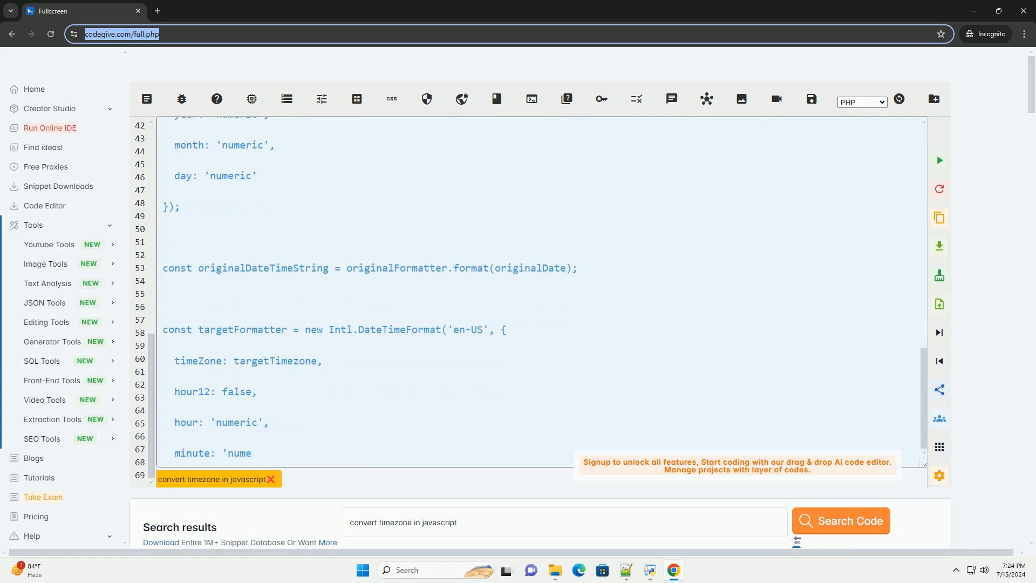
pyautogui.scroll(-3)
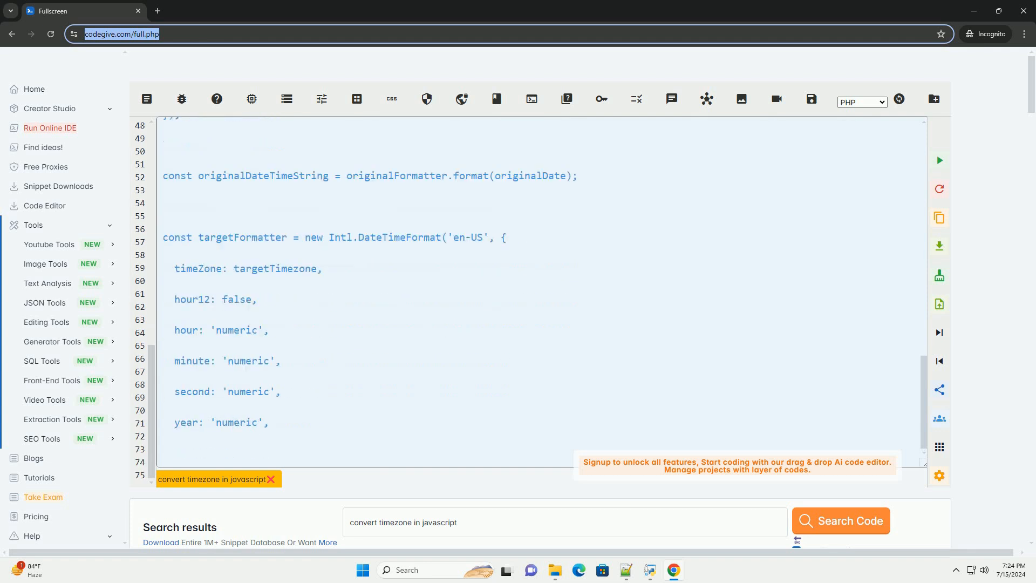
pyautogui.scroll(-3)
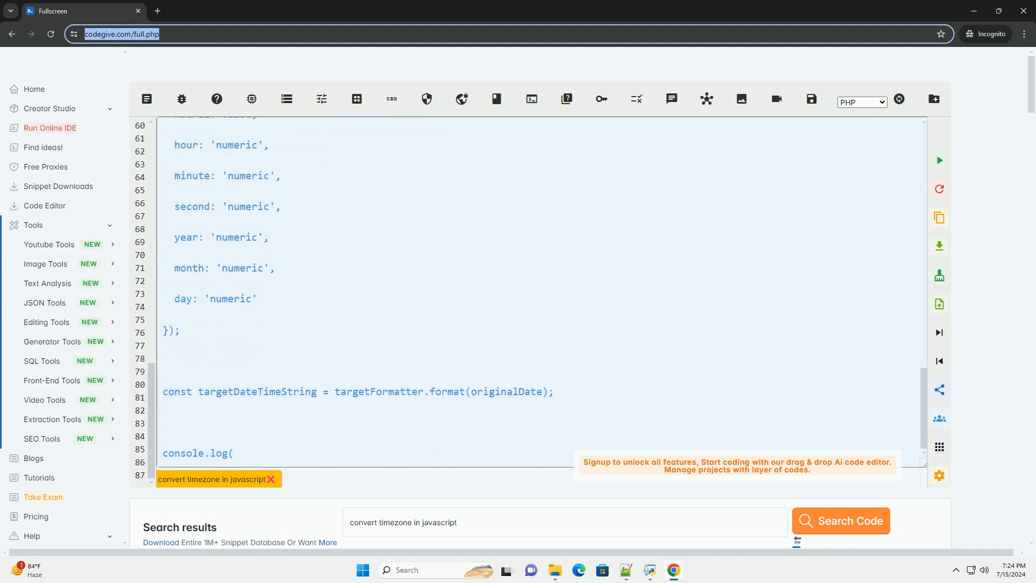
pyautogui.write('`Original date and time in ${originalTimezone}: ${originalDateTimeString}`);')
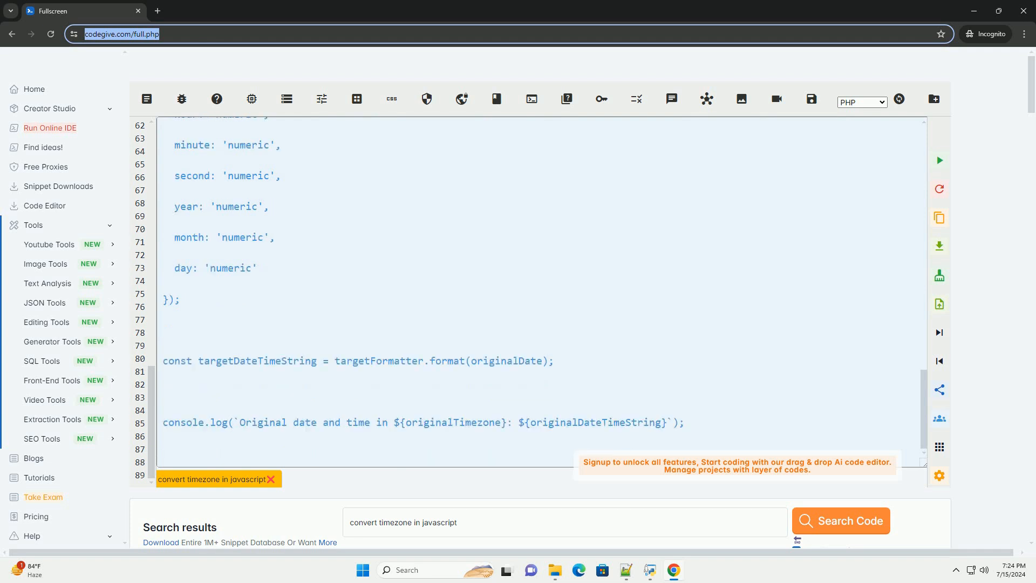
pyautogui.write('console.log(`Converted date and time in ${targetTimezone}: ${targetDateTimeString}`);')
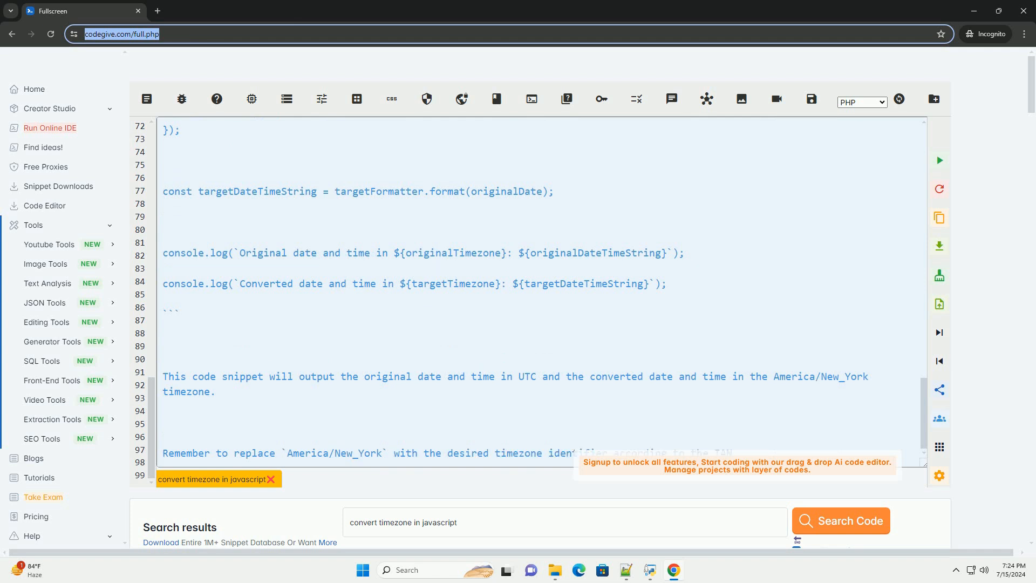
pyautogui.scroll(-3)
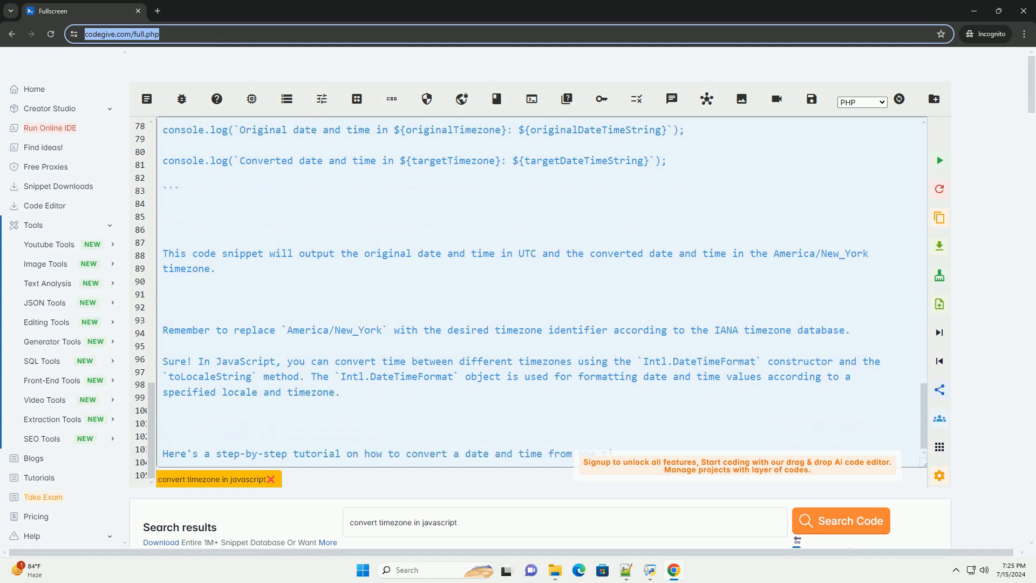
pyautogui.scroll(-3)
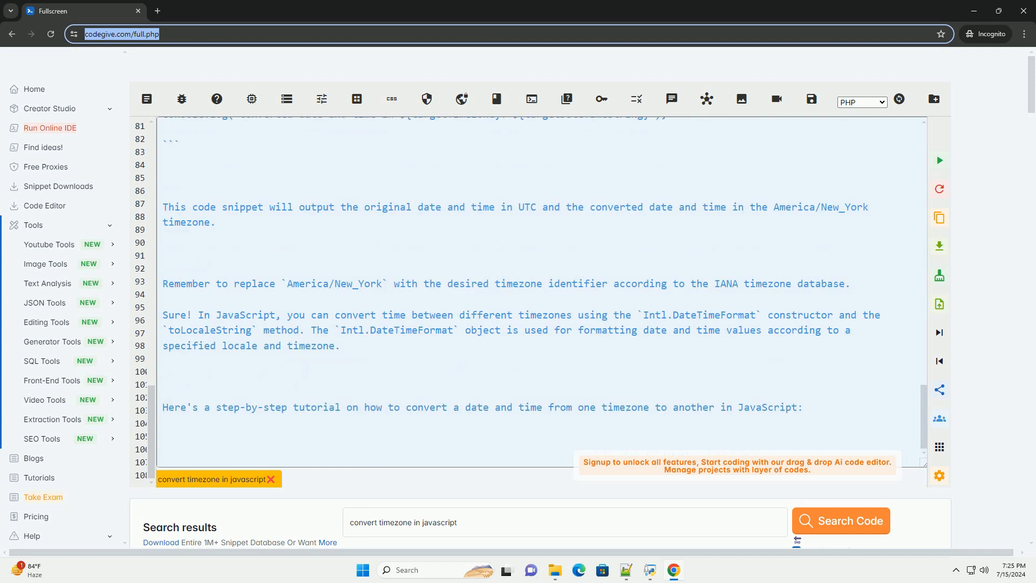